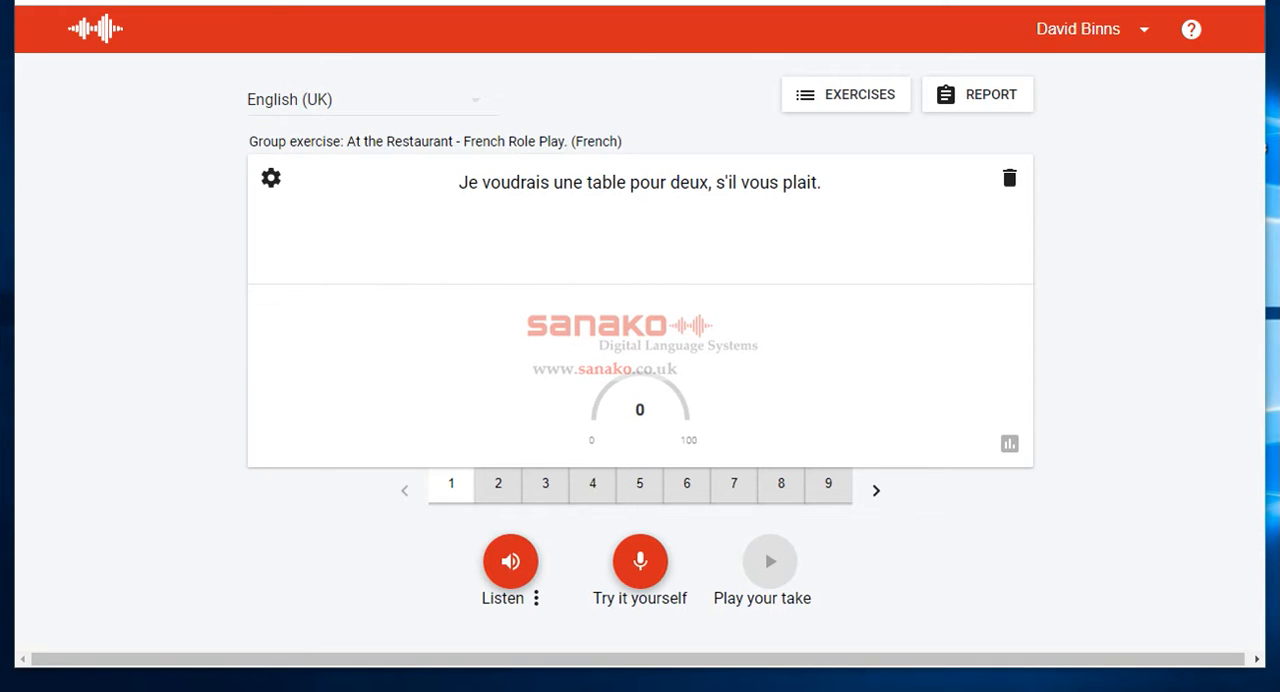
pyautogui.moveTo(1102, 460)
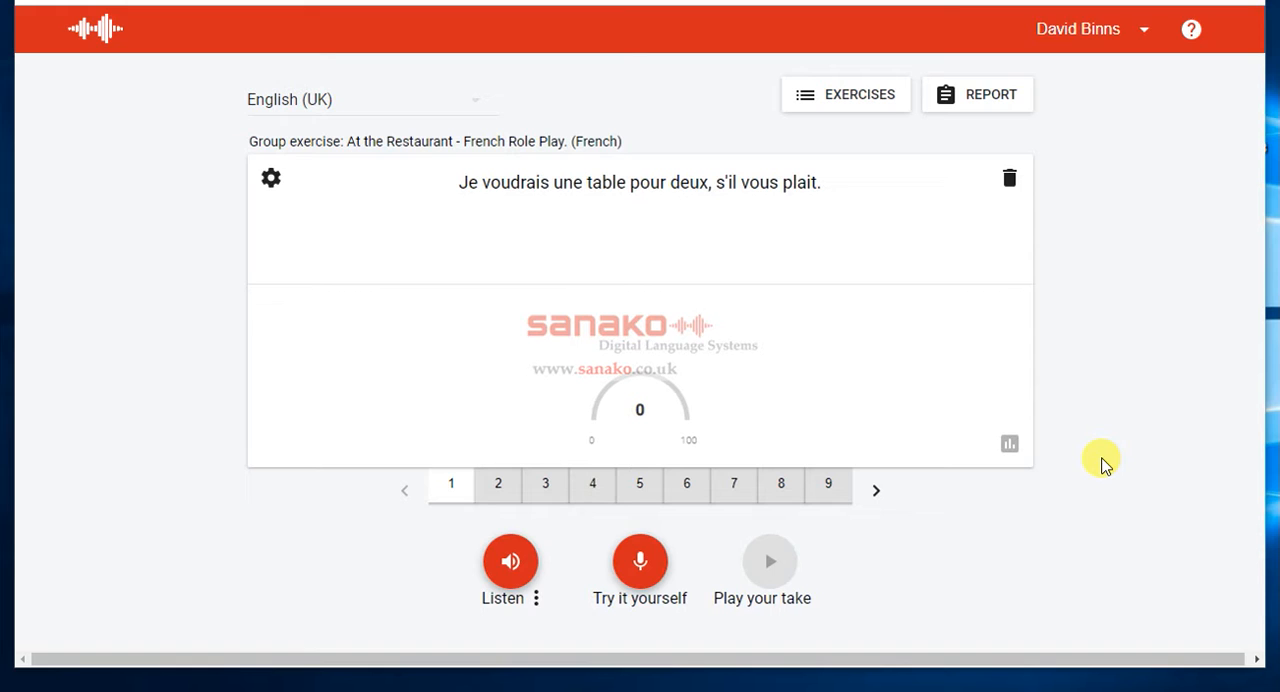
pyautogui.moveTo(1100, 162)
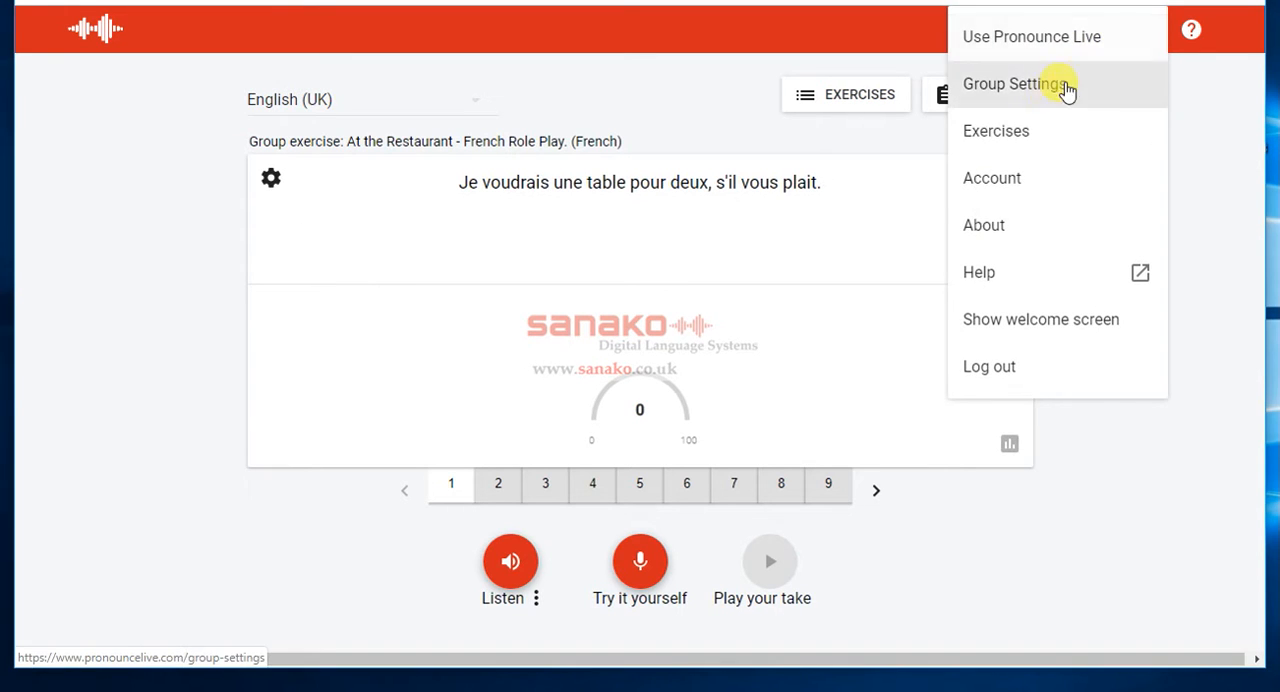
# Go to Group Settings and scroll the exercise list down to the Create a new exercise section
pyautogui.click(1016, 84)
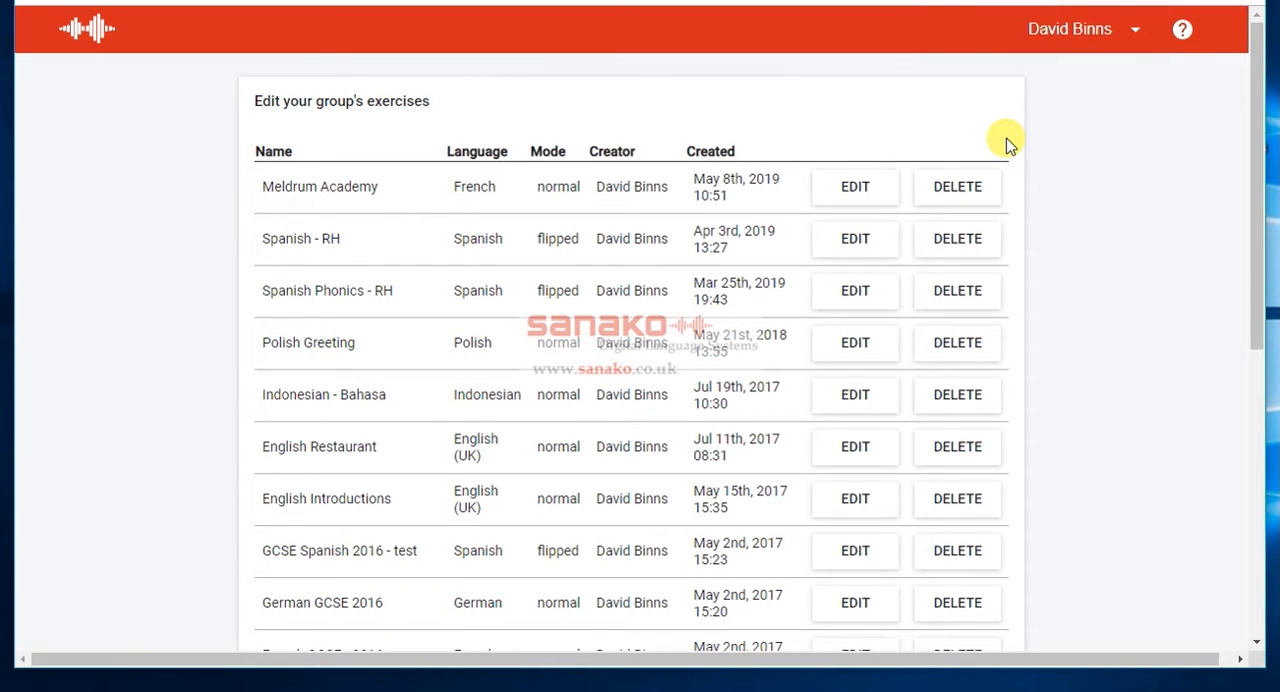
pyautogui.moveTo(1080, 240)
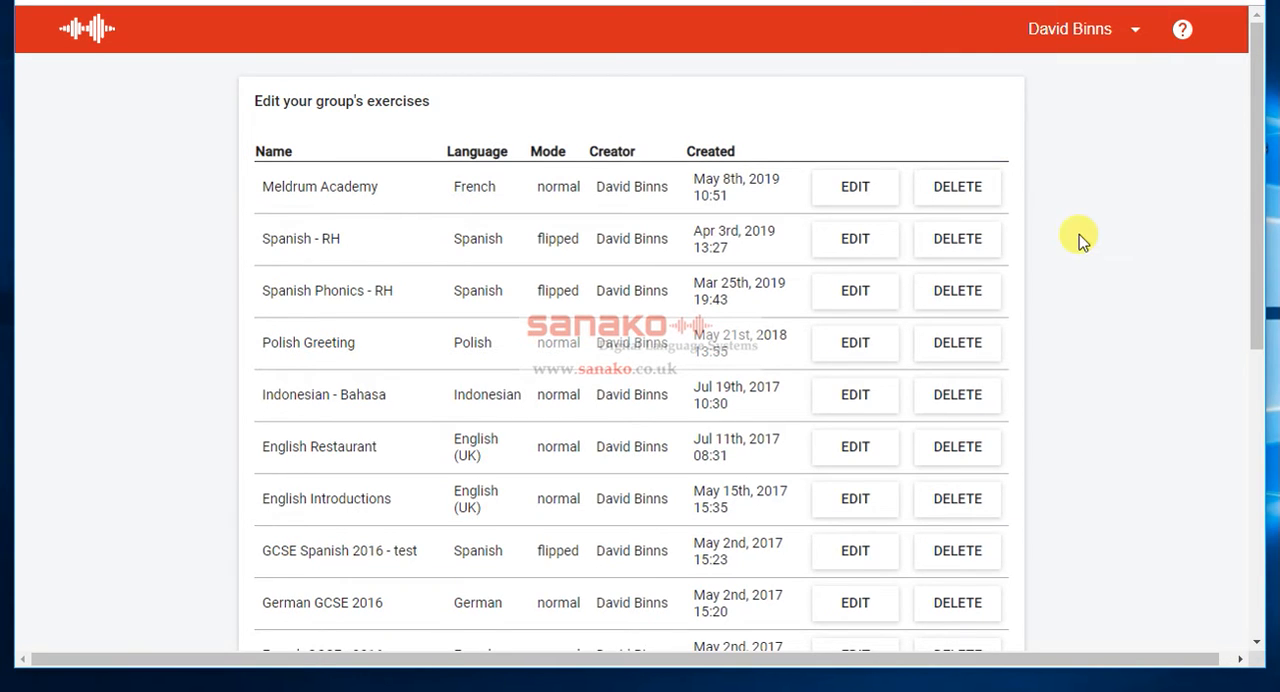
pyautogui.scroll(-3)
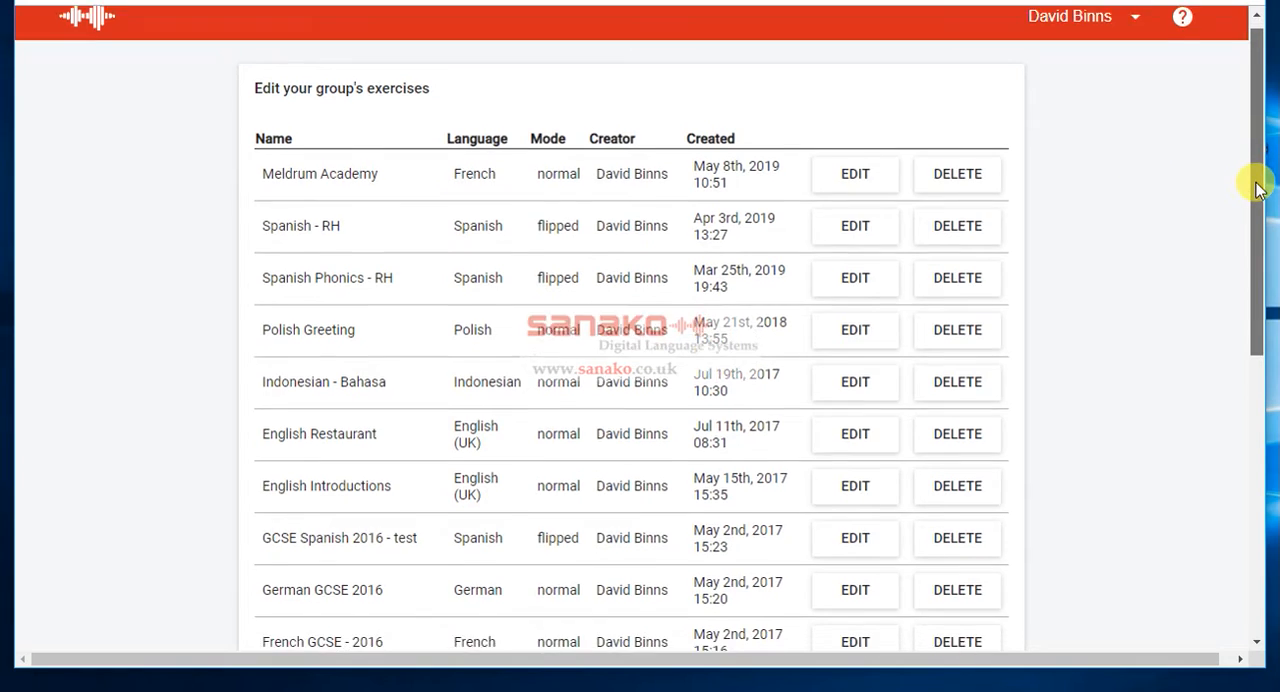
pyautogui.scroll(-3)
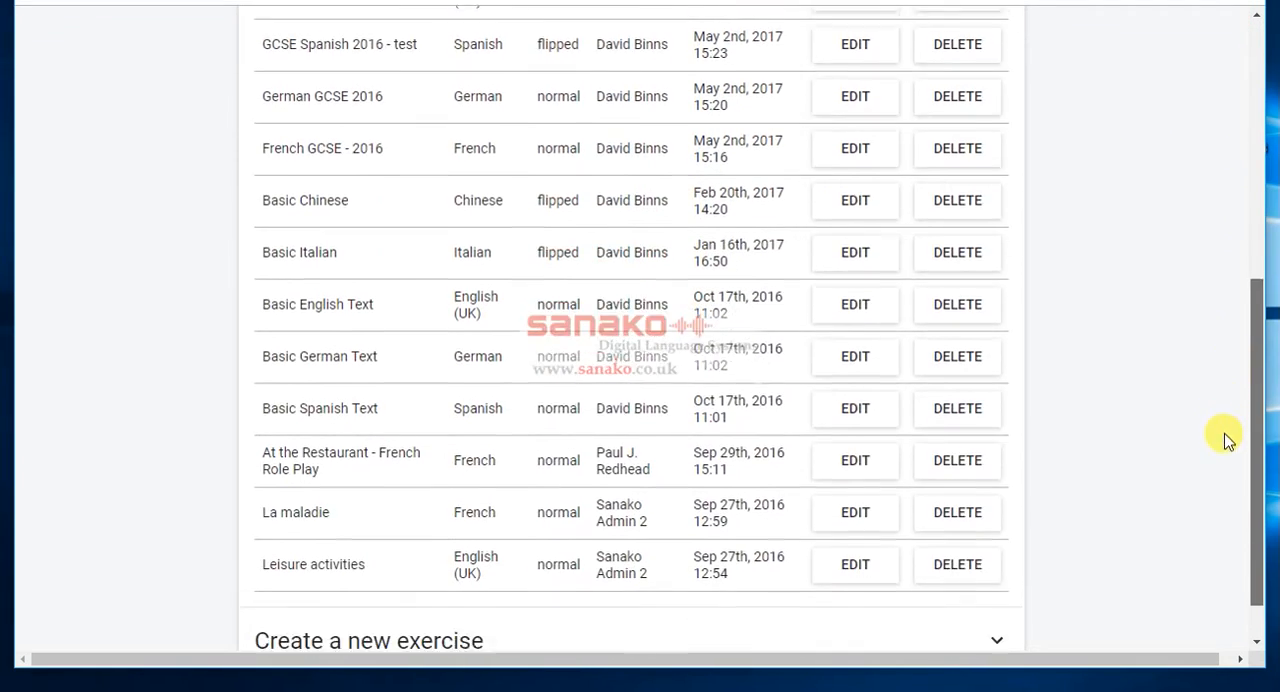
pyautogui.scroll(-3)
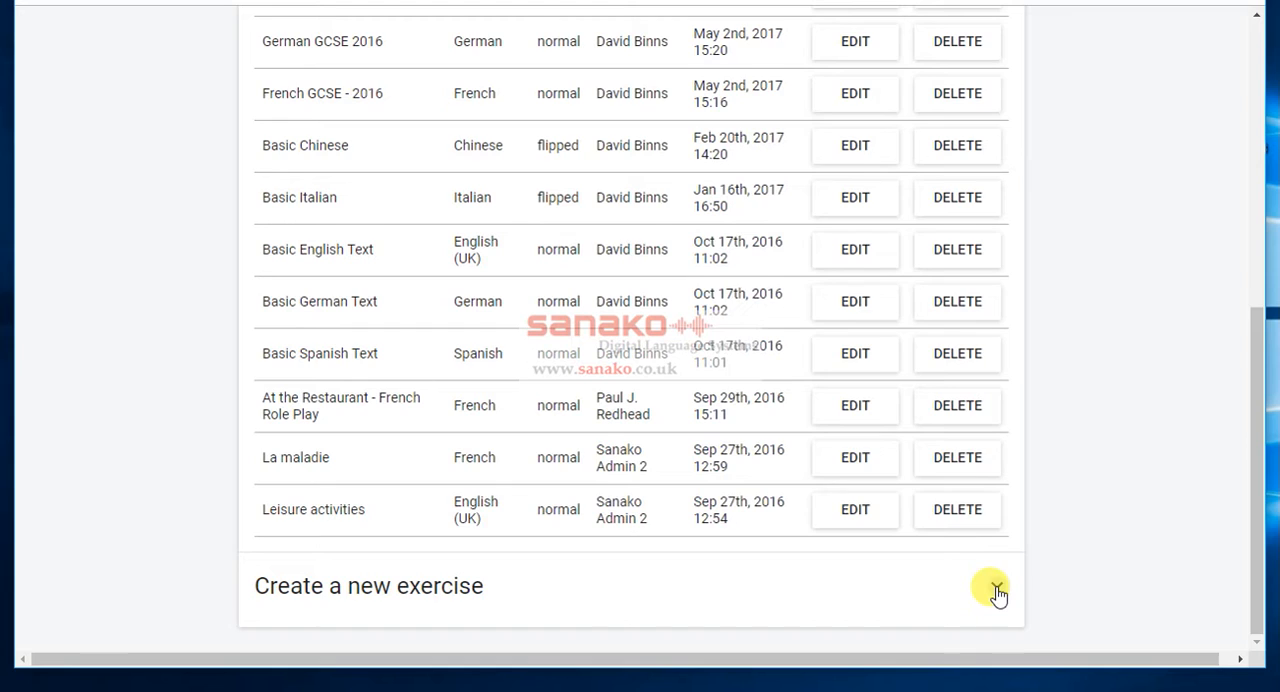
# Begin a new exercise named French Heat Wave with language French and mode kept on Normal
pyautogui.click(996, 592)
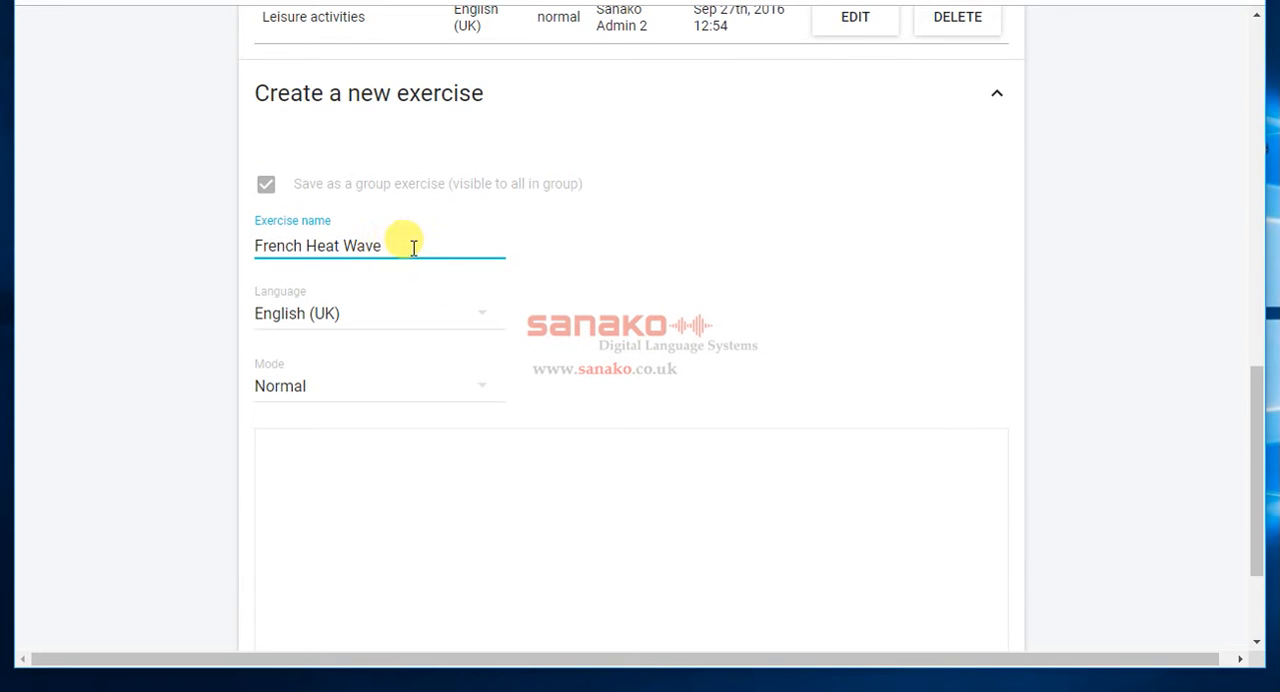
pyautogui.moveTo(488, 312)
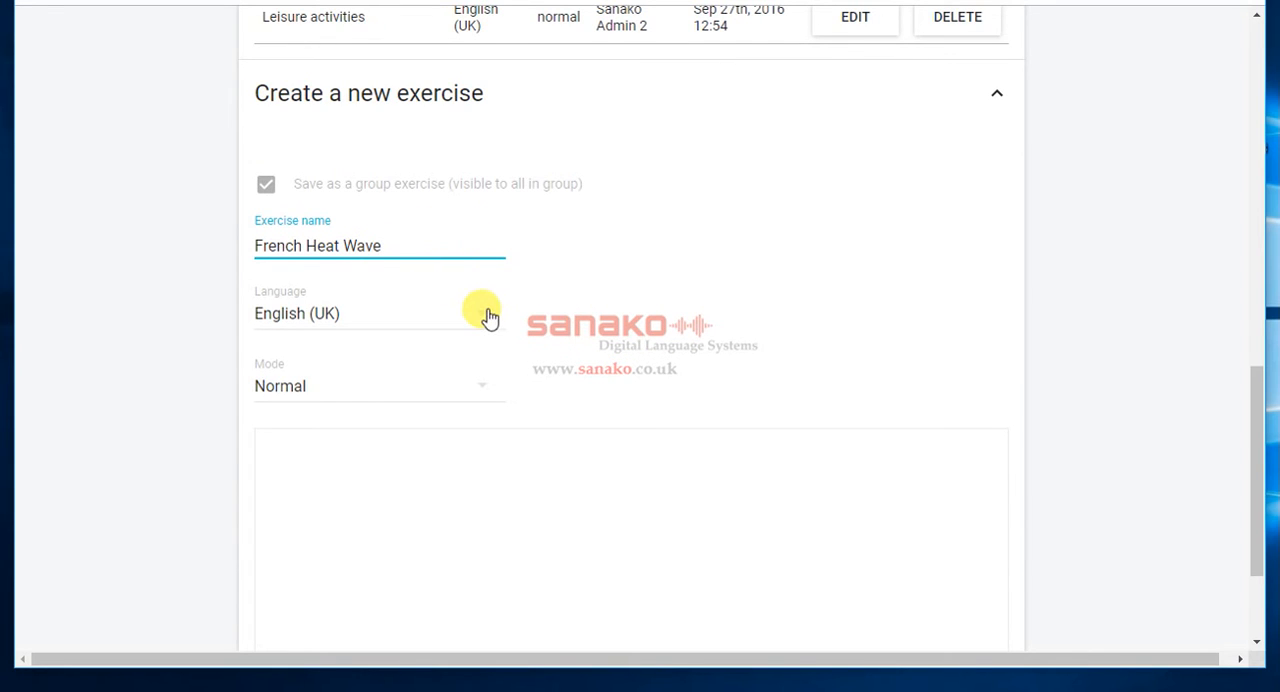
pyautogui.click(370, 312)
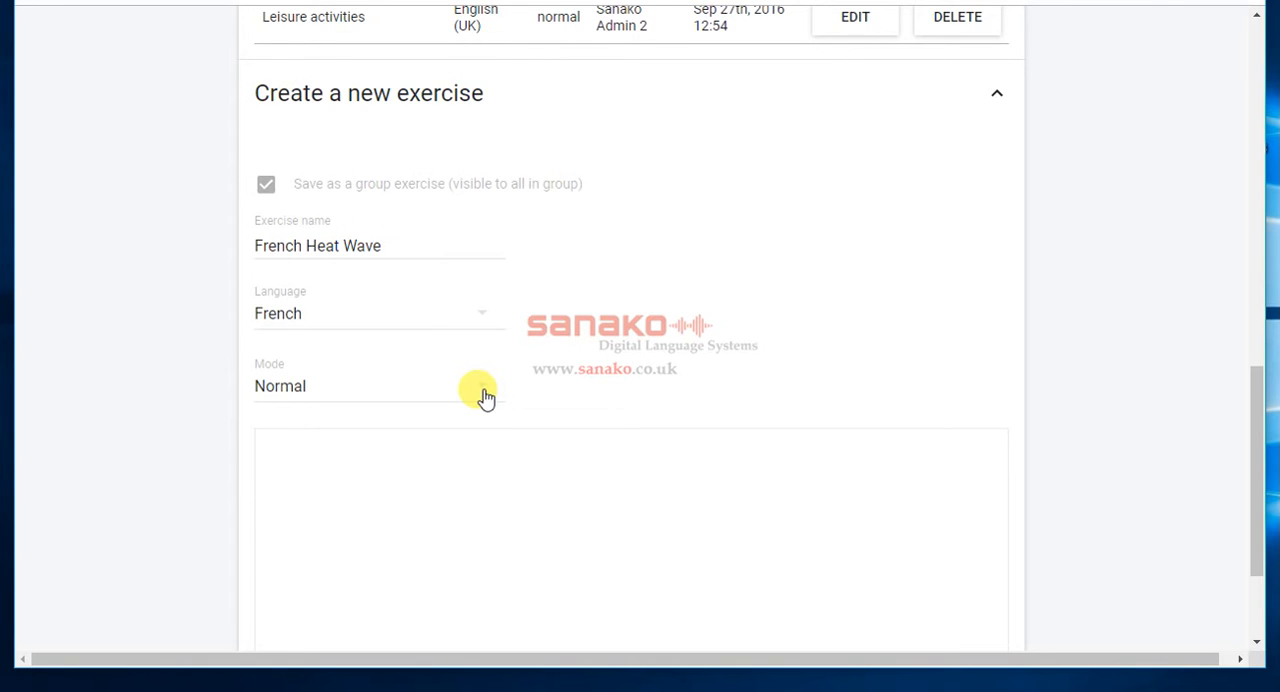
pyautogui.click(368, 386)
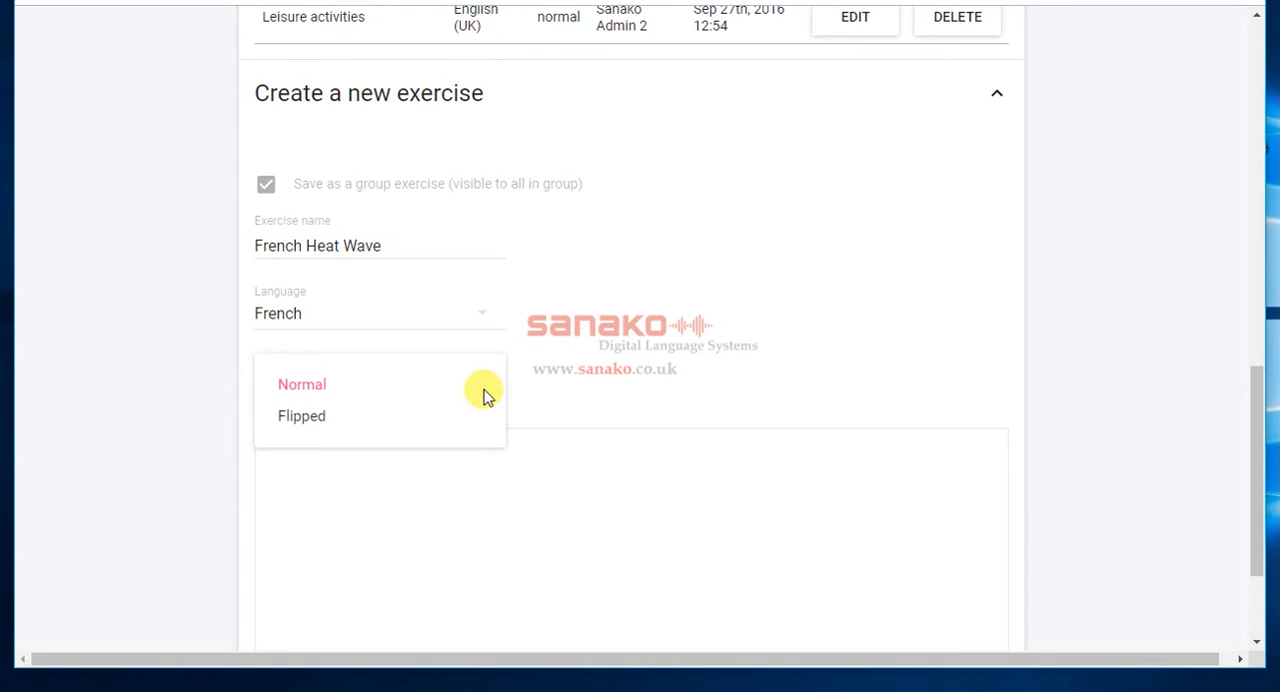
pyautogui.click(300, 384)
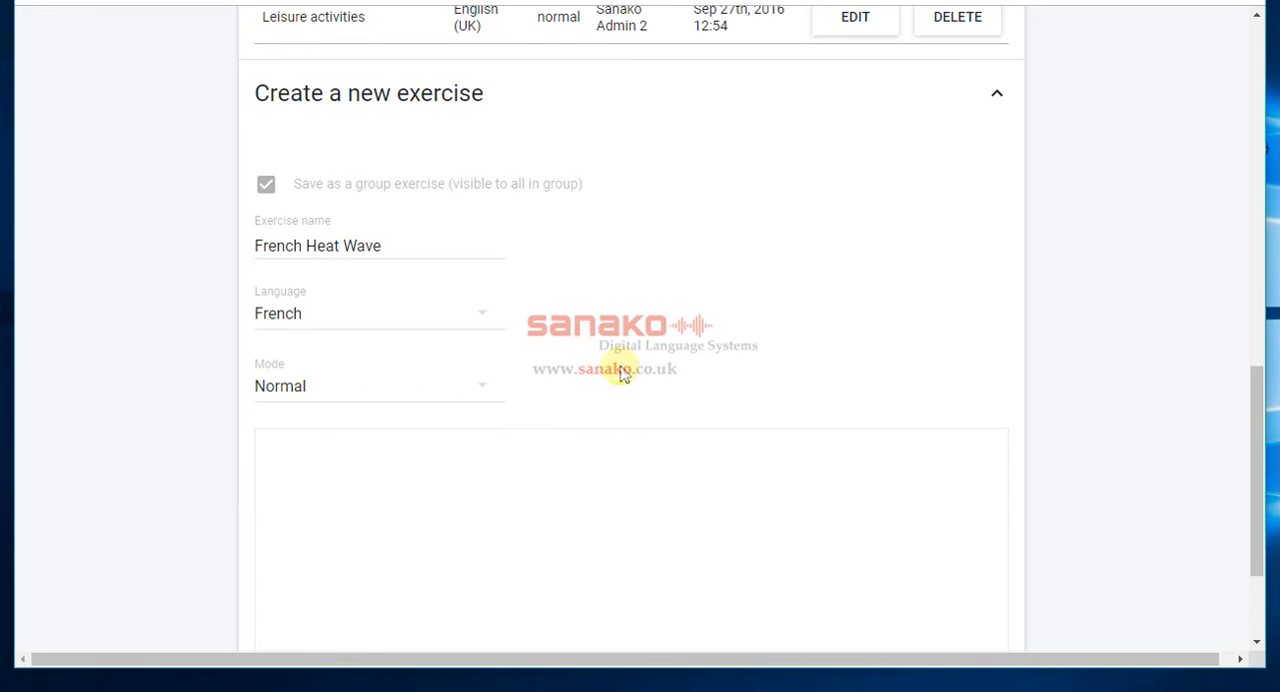
pyautogui.scroll(-3)
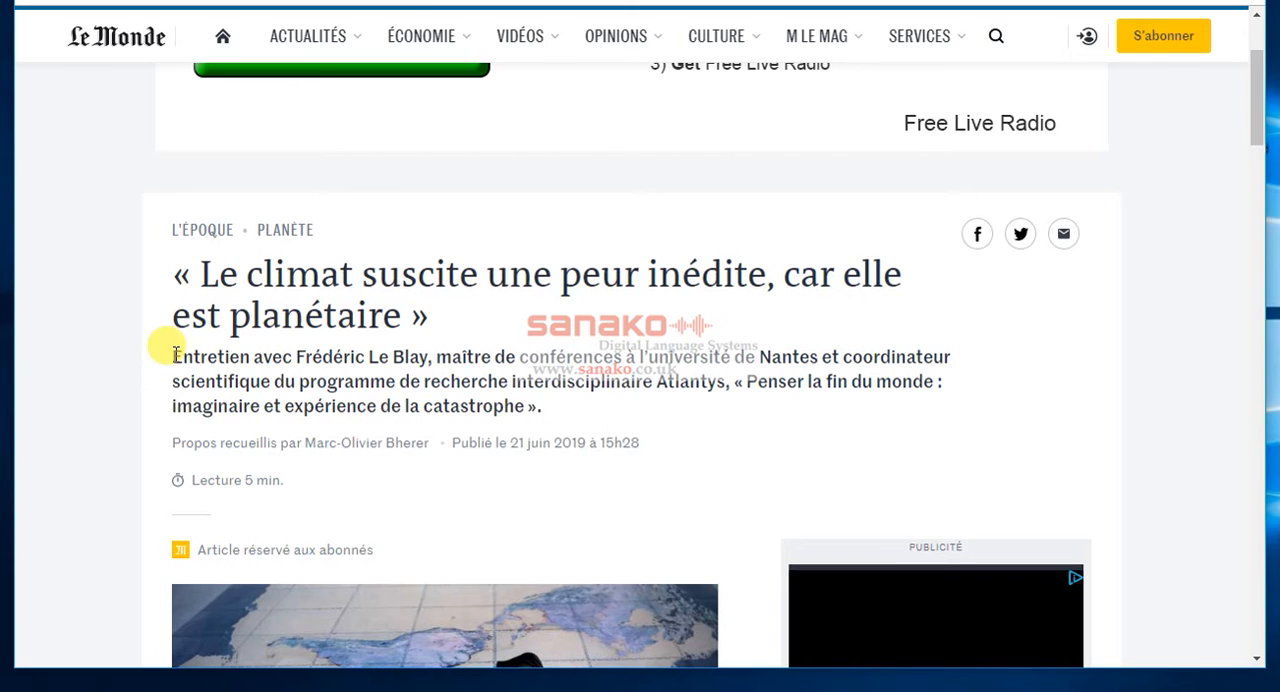
# Select and copy the introductory text of the Le Monde climate interview article
pyautogui.moveTo(172, 356); pyautogui.dragTo(530, 406)
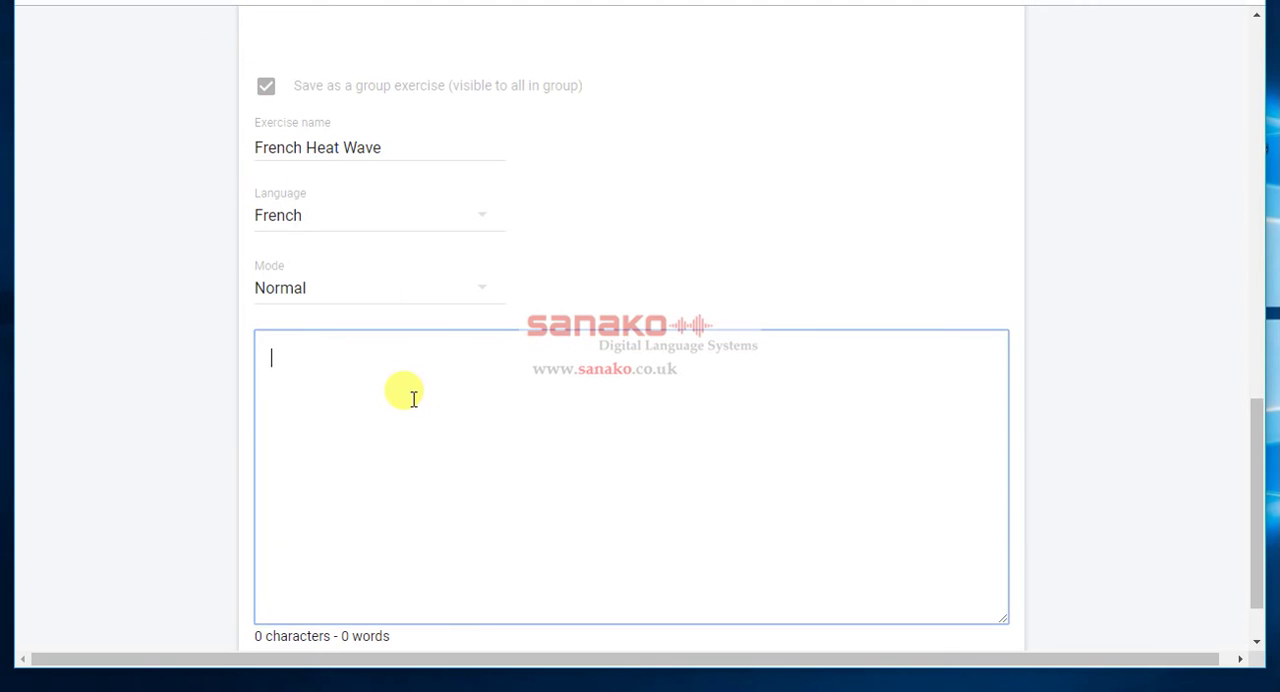
# Paste the copied Le Monde article text into the French Heat Wave exercise text box
pyautogui.rightClick(412, 392)
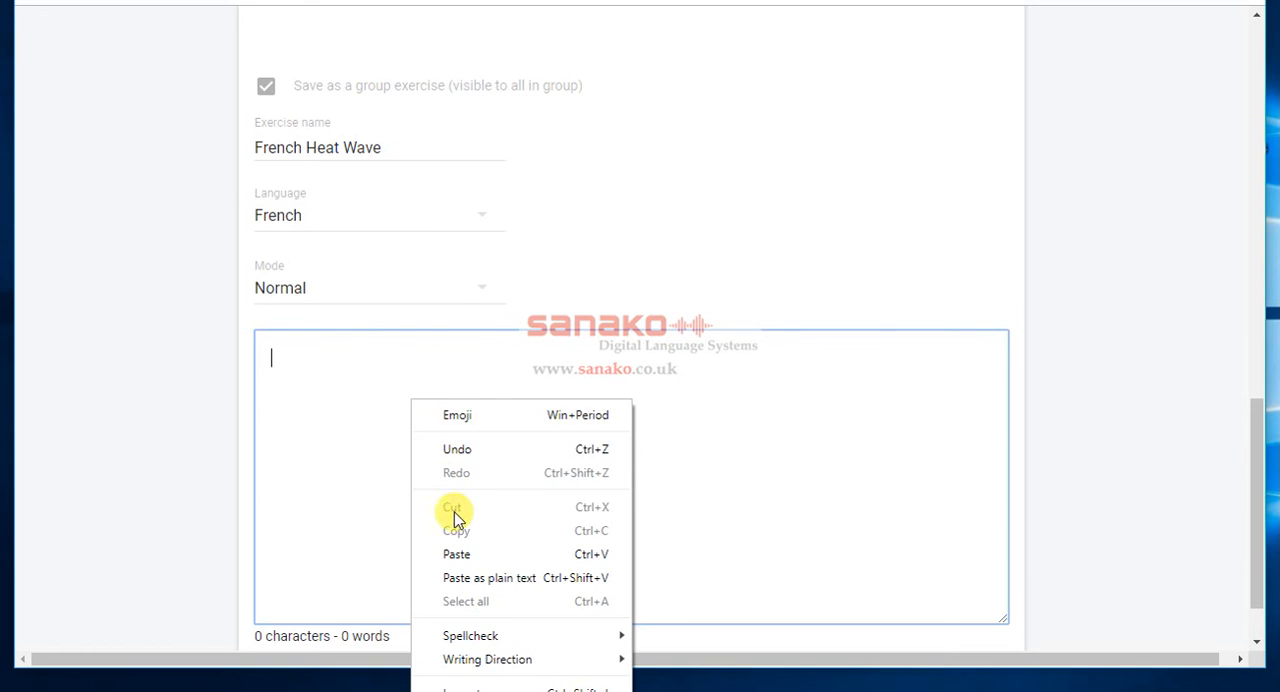
pyautogui.click(456, 554)
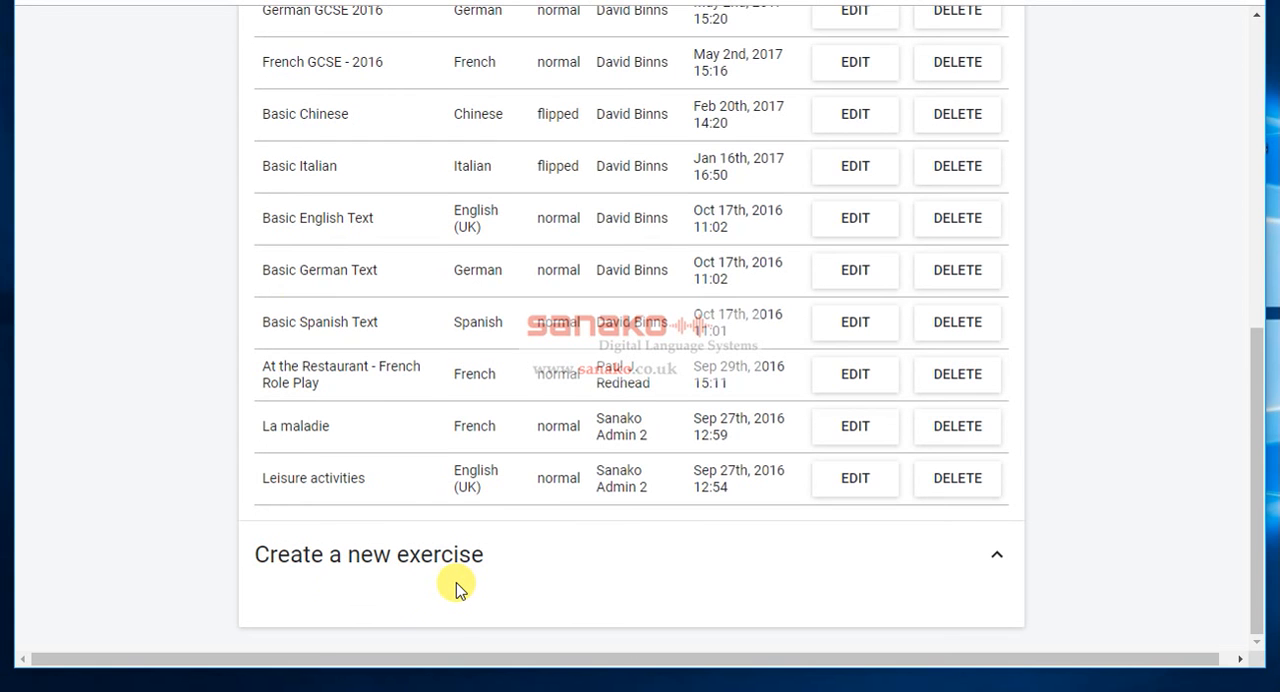
pyautogui.moveTo(448, 584)
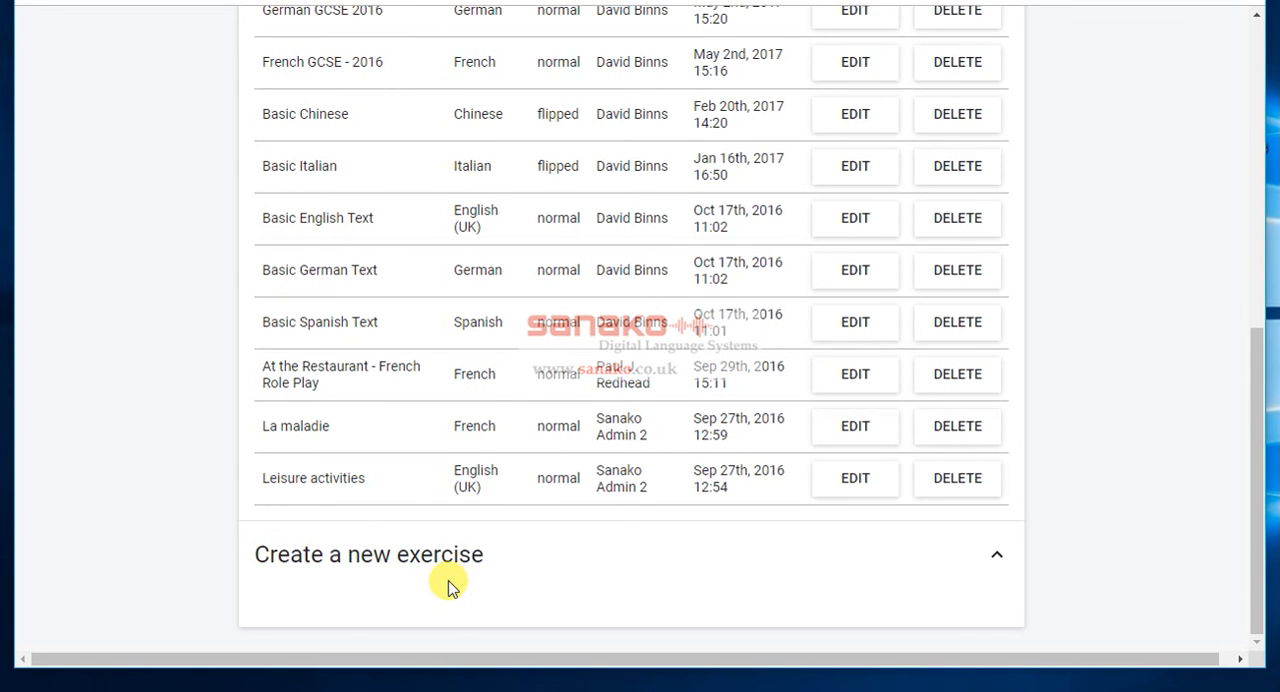